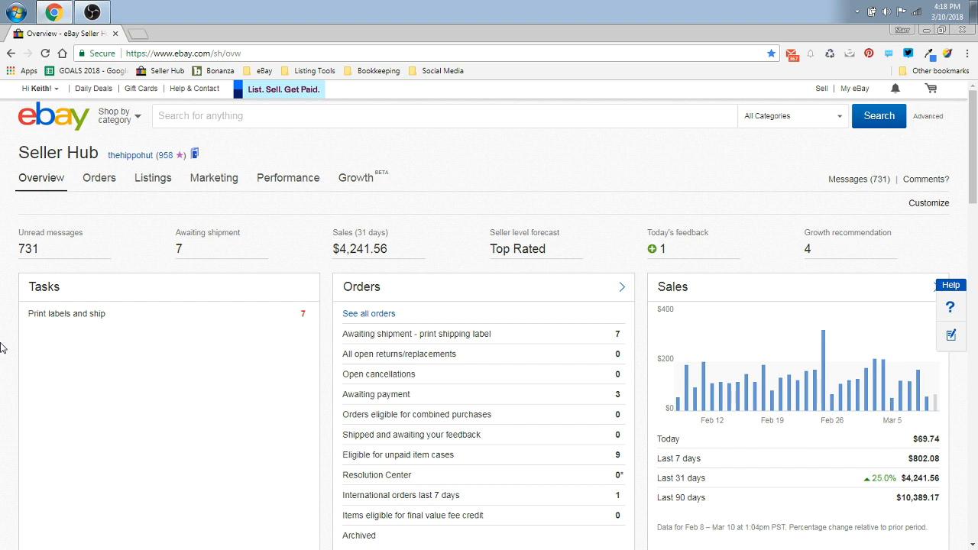
Go to the Active listings view from the Listings menu and scroll through the results.
{"action": "left_click", "coordinate": [153, 177]}
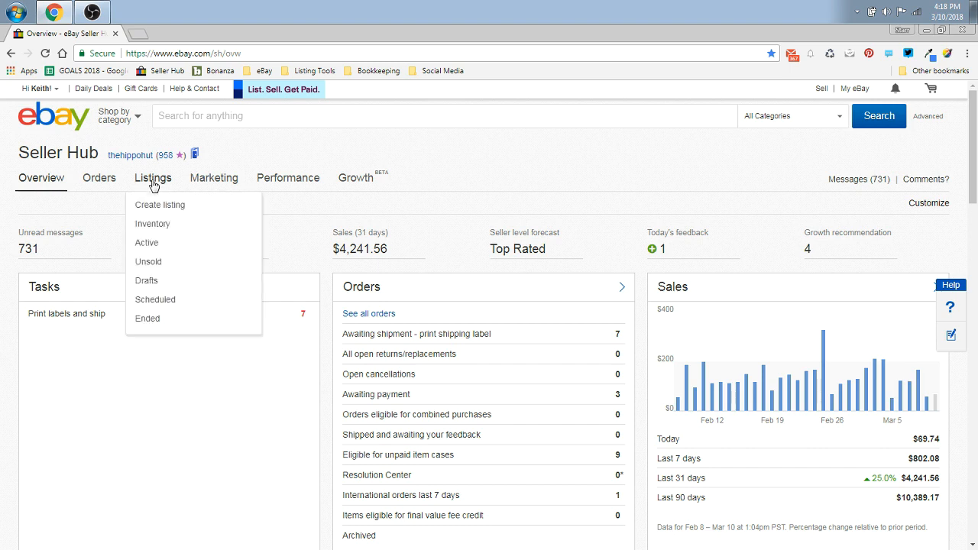
{"action": "left_click", "coordinate": [146, 242]}
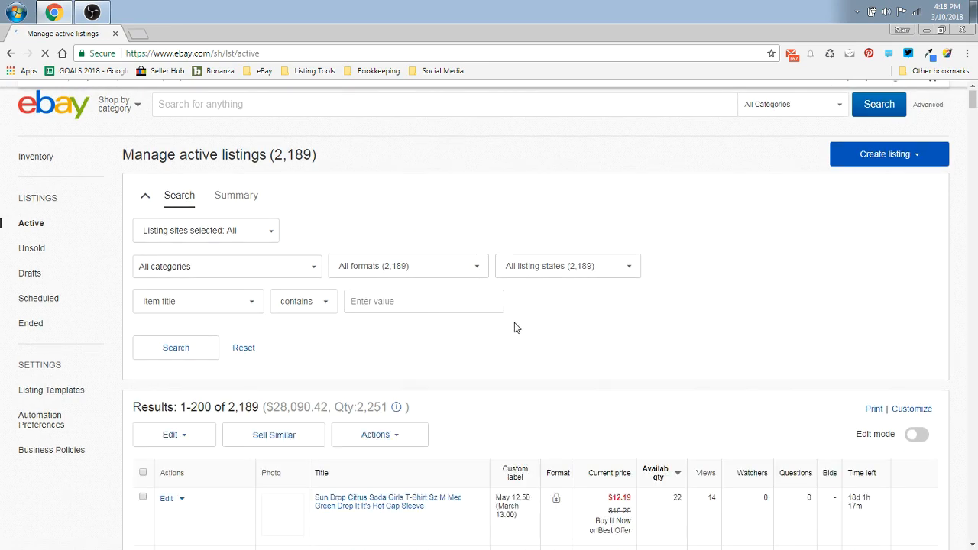
{"action": "scroll", "scroll_direction": "down", "scroll_amount": 3}
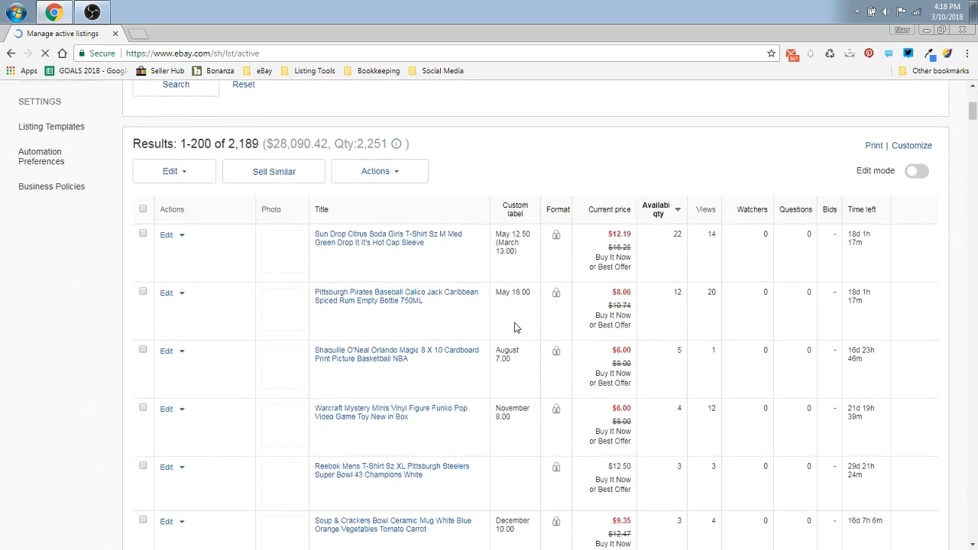
{"action": "scroll", "scroll_direction": "down", "scroll_amount": 3}
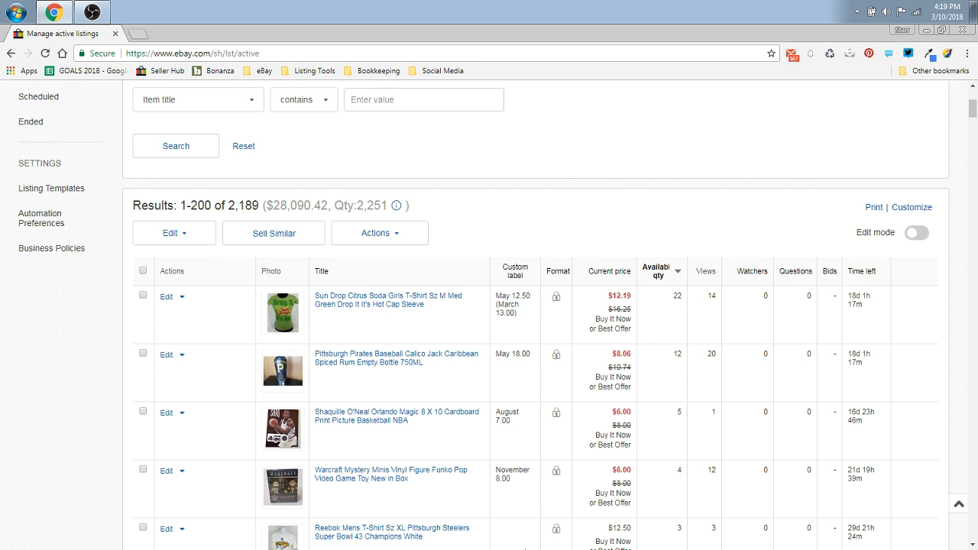
{"action": "mouse_move", "coordinate": [527, 252]}
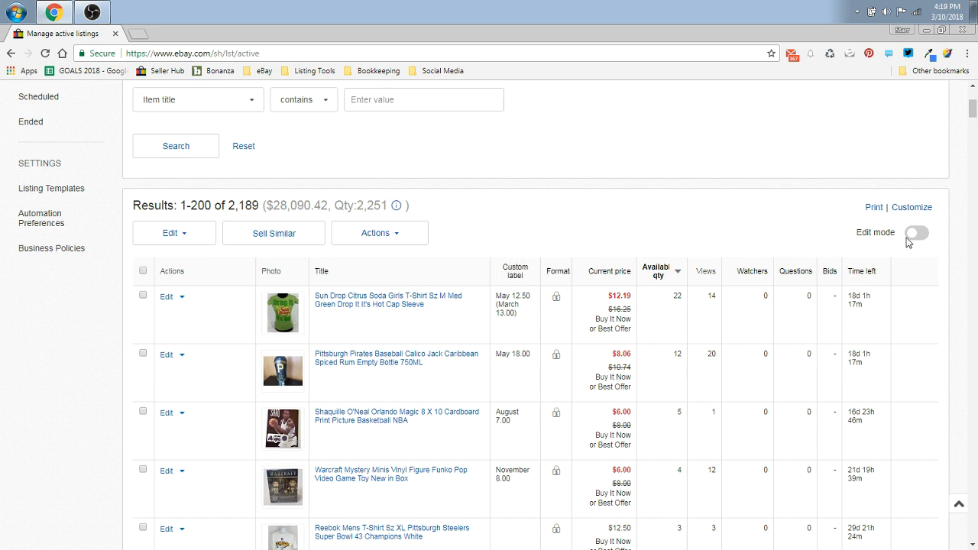
{"action": "mouse_move", "coordinate": [548, 165]}
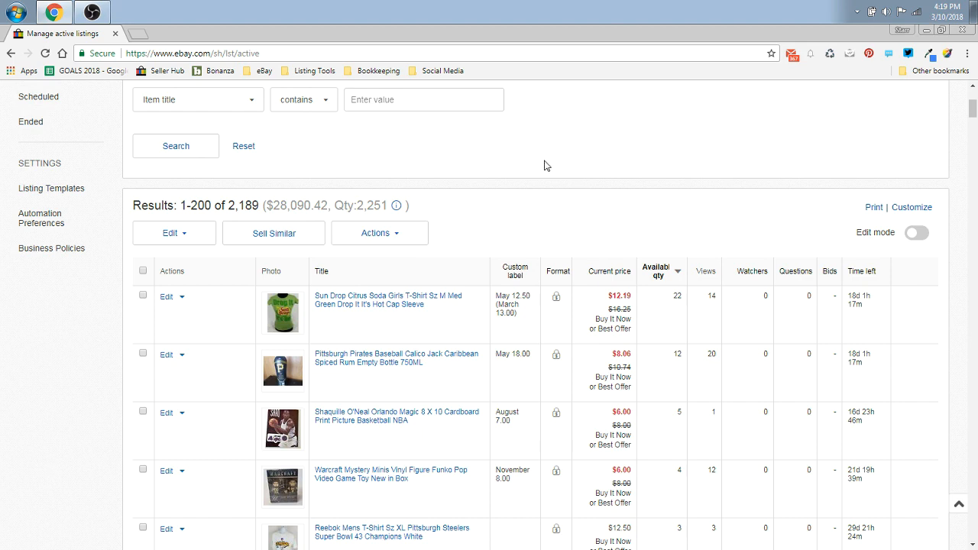
{"action": "mouse_move", "coordinate": [483, 291]}
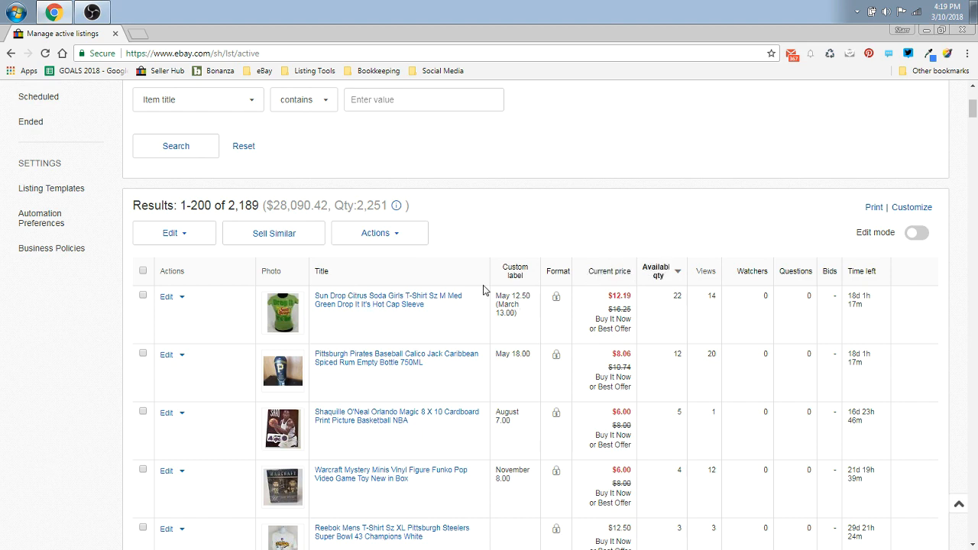
{"action": "mouse_move", "coordinate": [513, 231]}
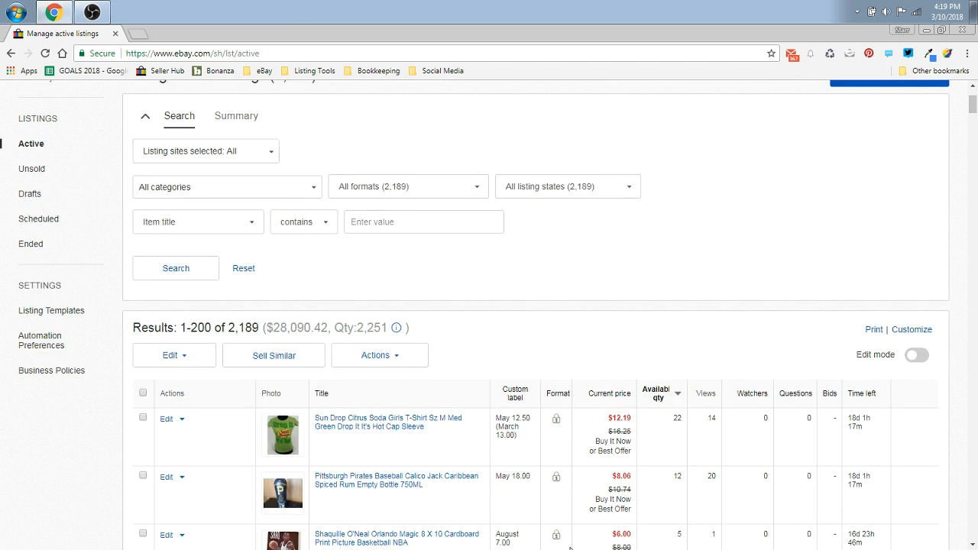
{"action": "scroll", "scroll_direction": "up", "scroll_amount": 3}
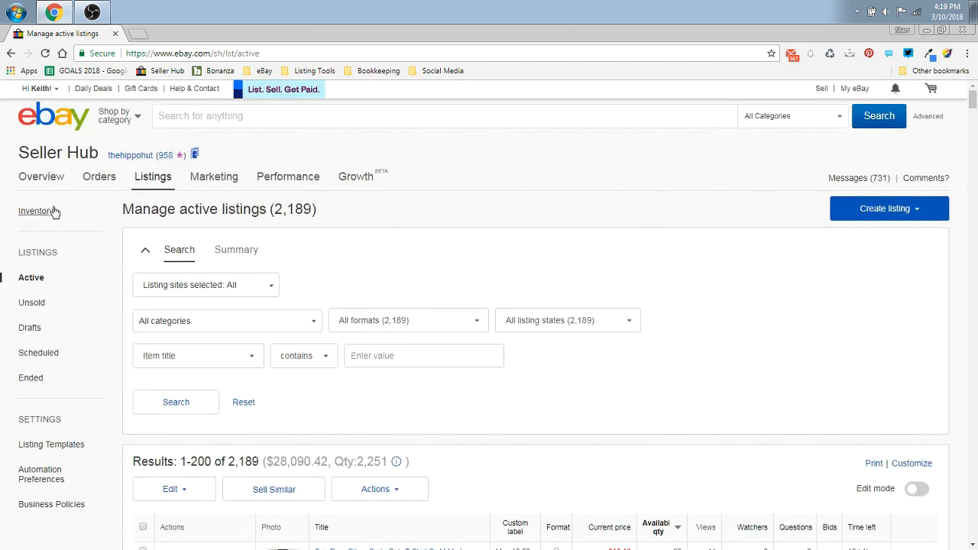
{"action": "left_click", "coordinate": [98, 178]}
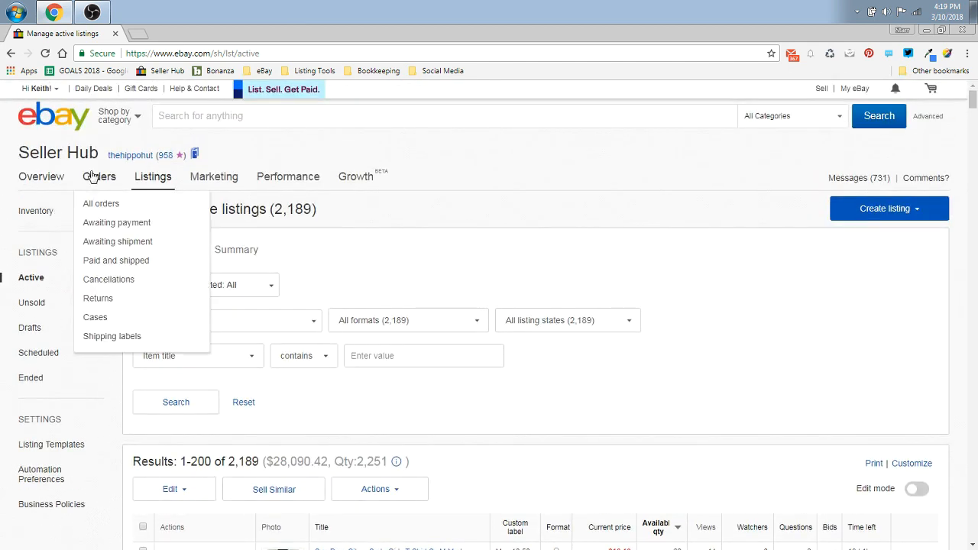
{"action": "left_click", "coordinate": [118, 242]}
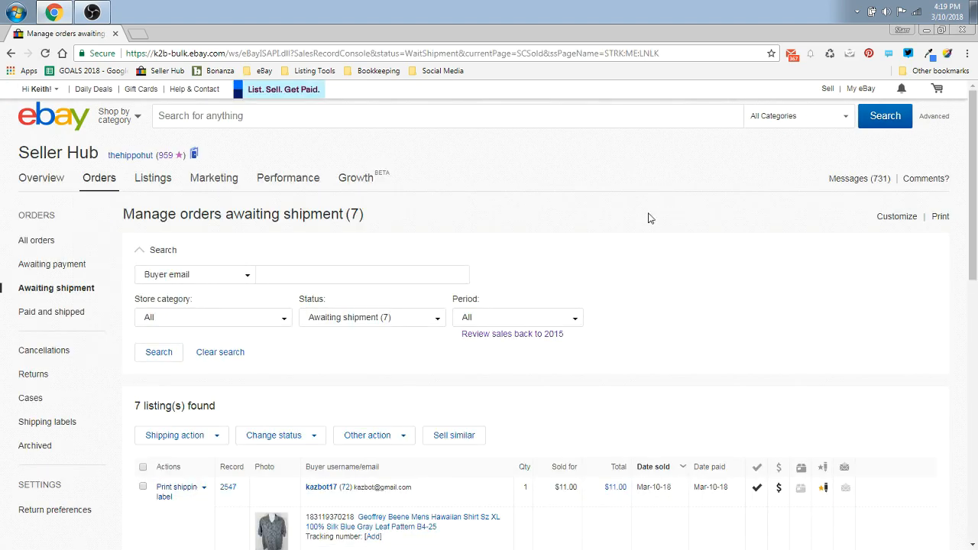
{"action": "scroll", "scroll_direction": "down", "scroll_amount": 3}
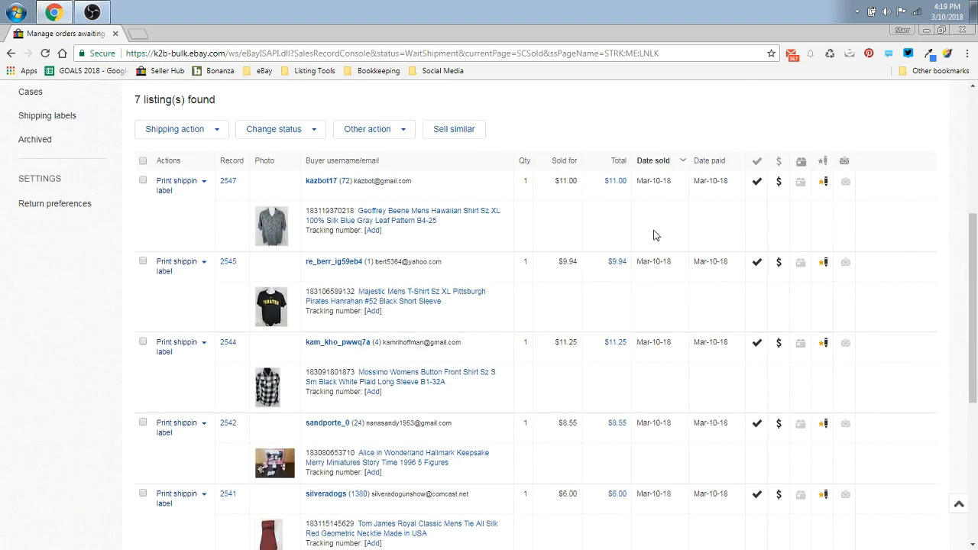
{"action": "scroll", "scroll_direction": "down", "scroll_amount": 3}
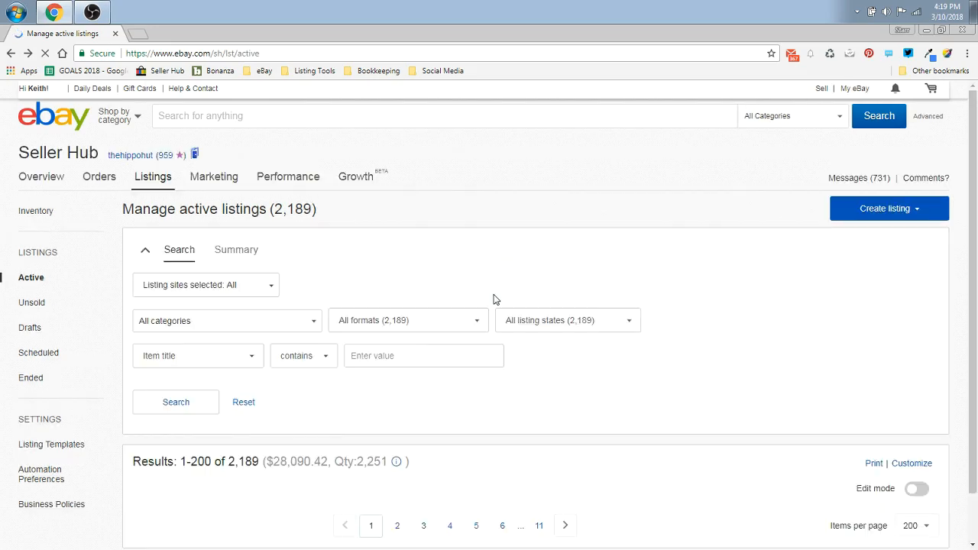
Scroll to the Sun Drop Citrus Soda girls t-shirt listing and open it for revision.
{"action": "scroll", "scroll_direction": "down", "scroll_amount": 3}
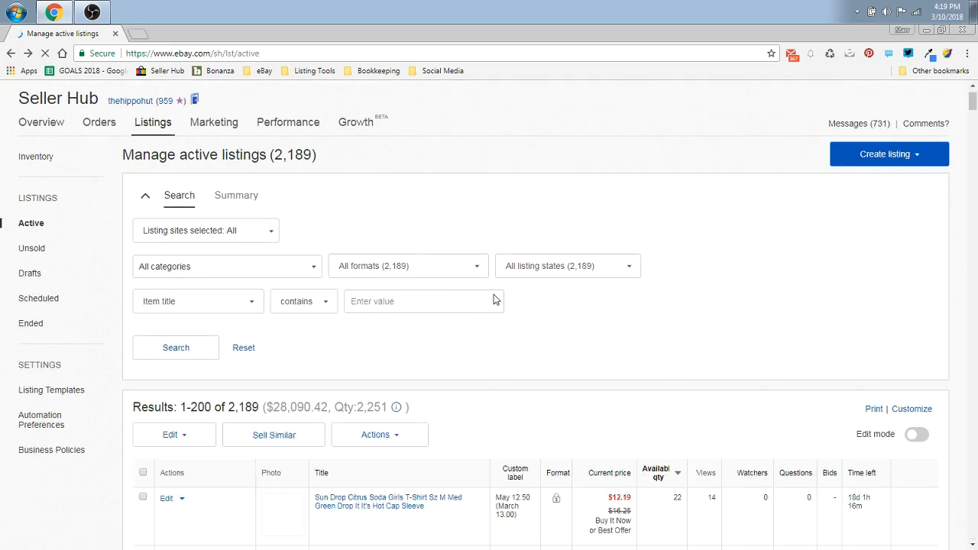
{"action": "scroll", "scroll_direction": "down", "scroll_amount": 3}
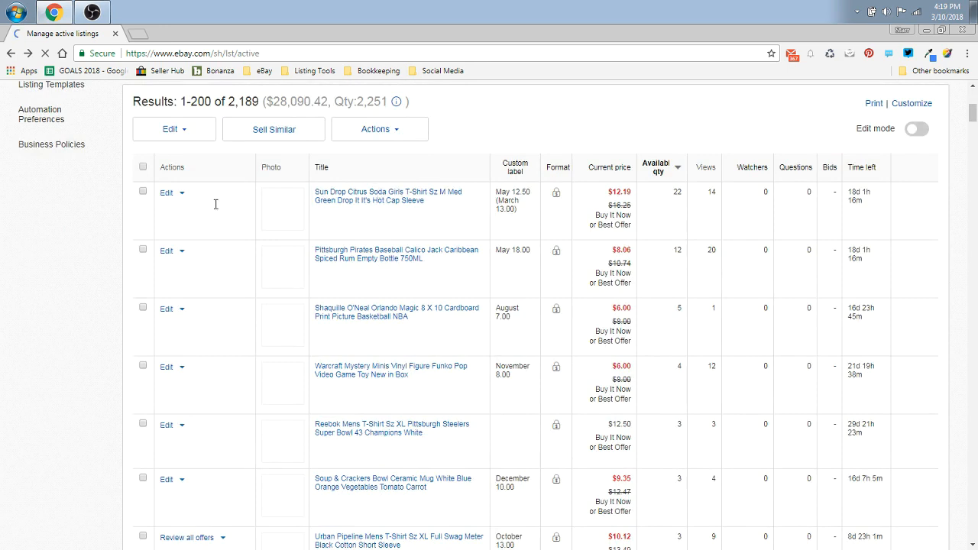
{"action": "mouse_move", "coordinate": [385, 196]}
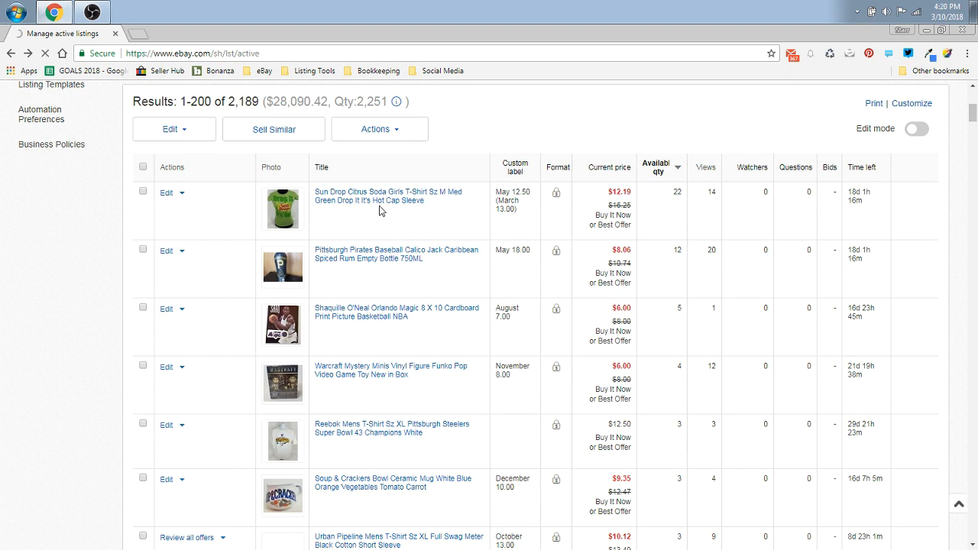
{"action": "left_click", "coordinate": [169, 193]}
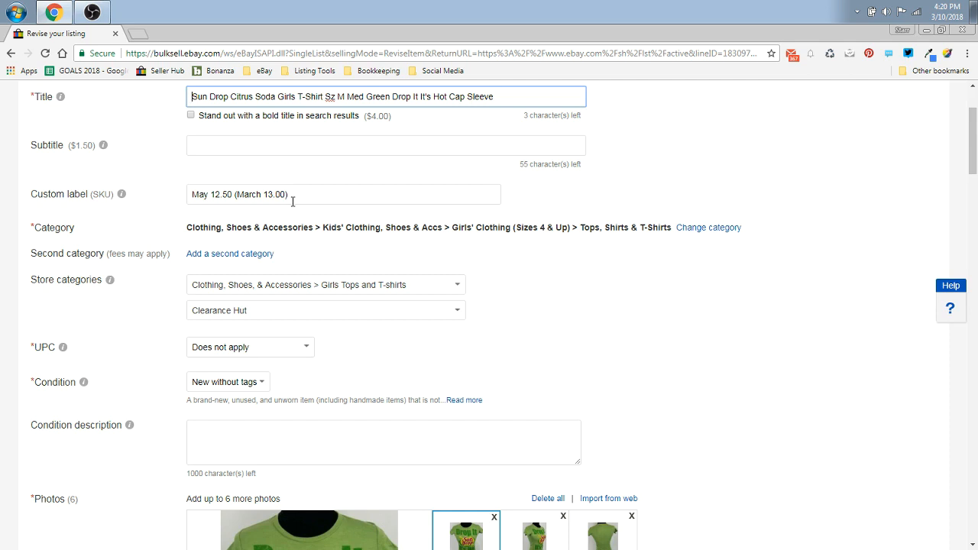
{"action": "mouse_move", "coordinate": [396, 122]}
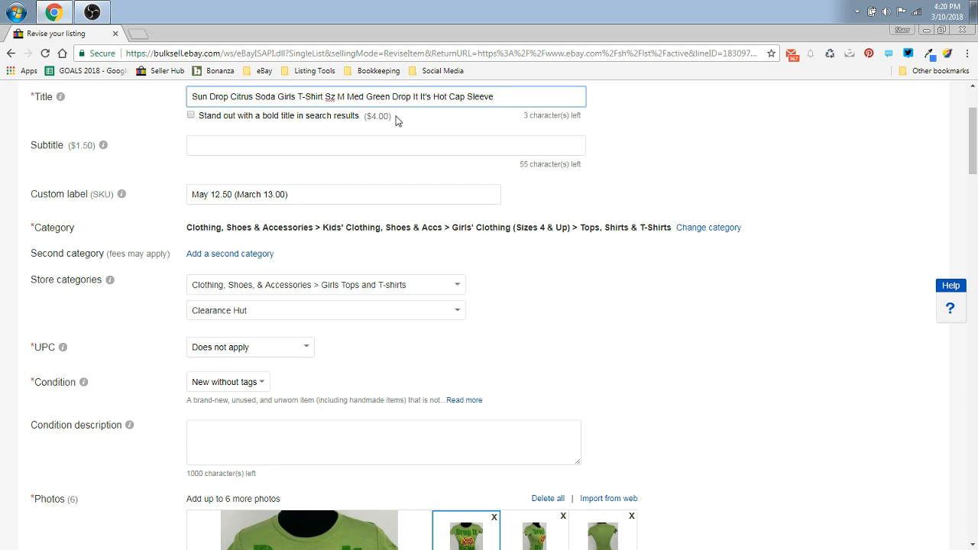
{"action": "scroll", "scroll_direction": "down", "scroll_amount": 3}
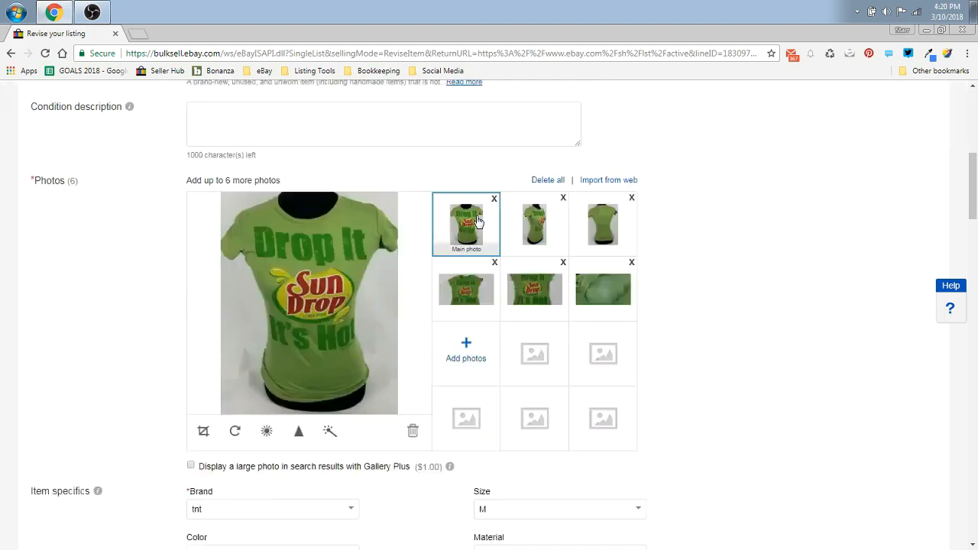
{"action": "scroll", "scroll_direction": "down", "scroll_amount": 3}
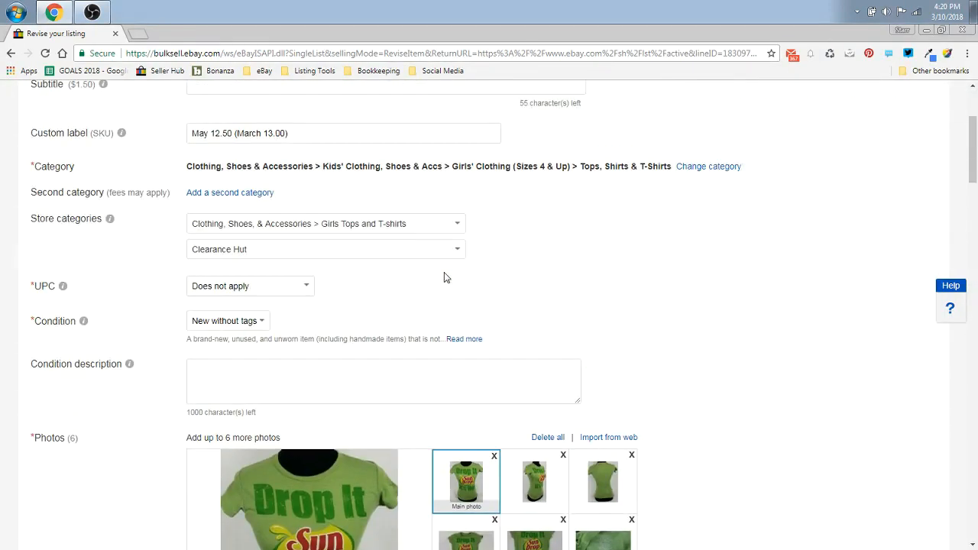
{"action": "scroll", "scroll_direction": "up", "scroll_amount": 3}
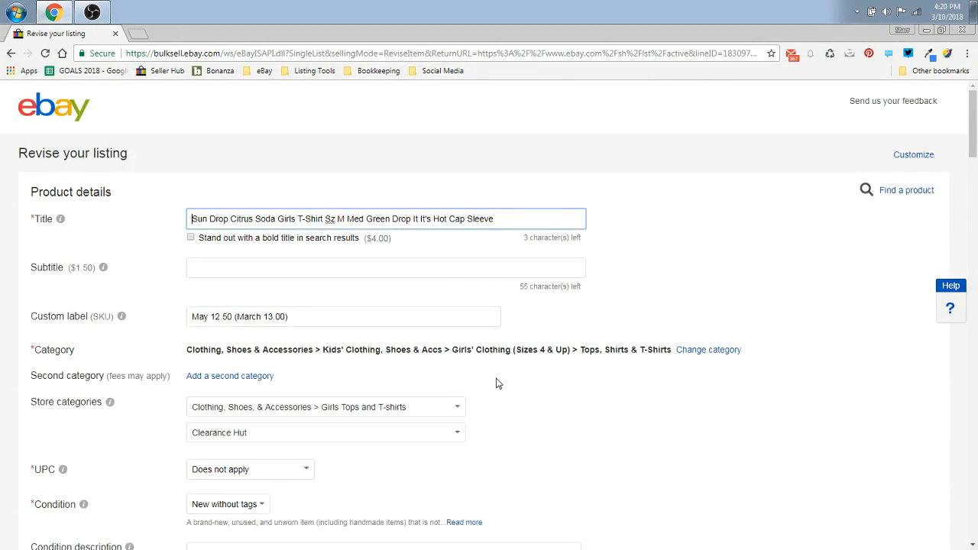
{"action": "scroll", "scroll_direction": "down", "scroll_amount": 3}
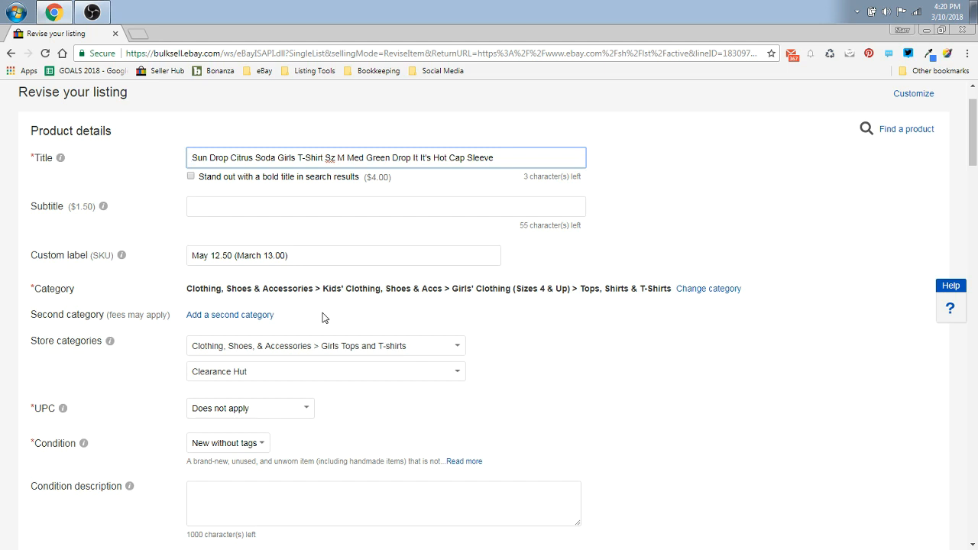
{"action": "left_click", "coordinate": [196, 157]}
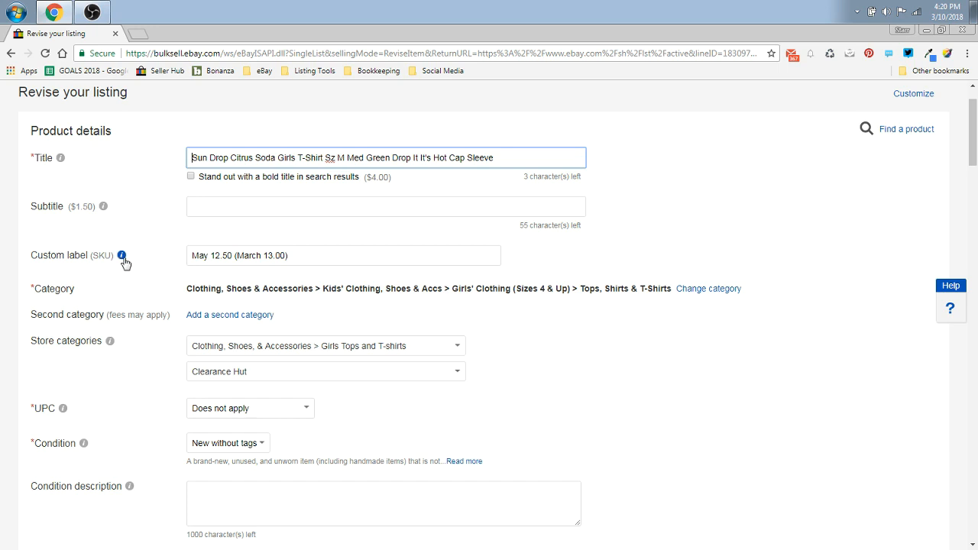
{"action": "double_click", "coordinate": [211, 256]}
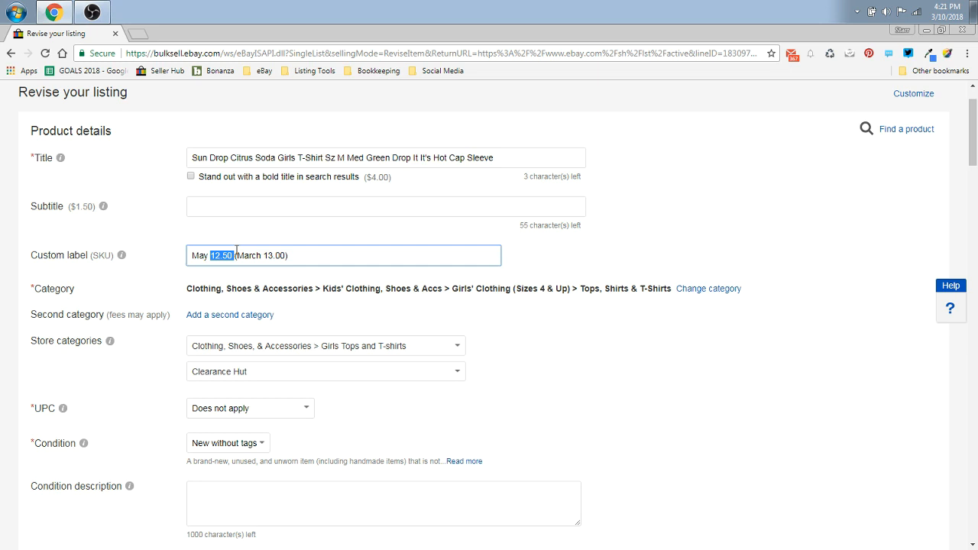
{"action": "mouse_move", "coordinate": [318, 228]}
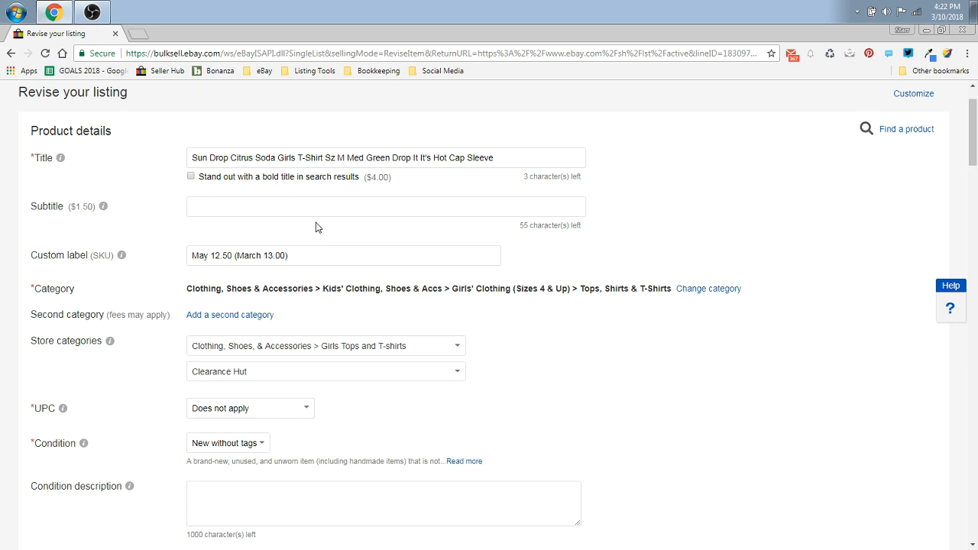
{"action": "mouse_move", "coordinate": [191, 248]}
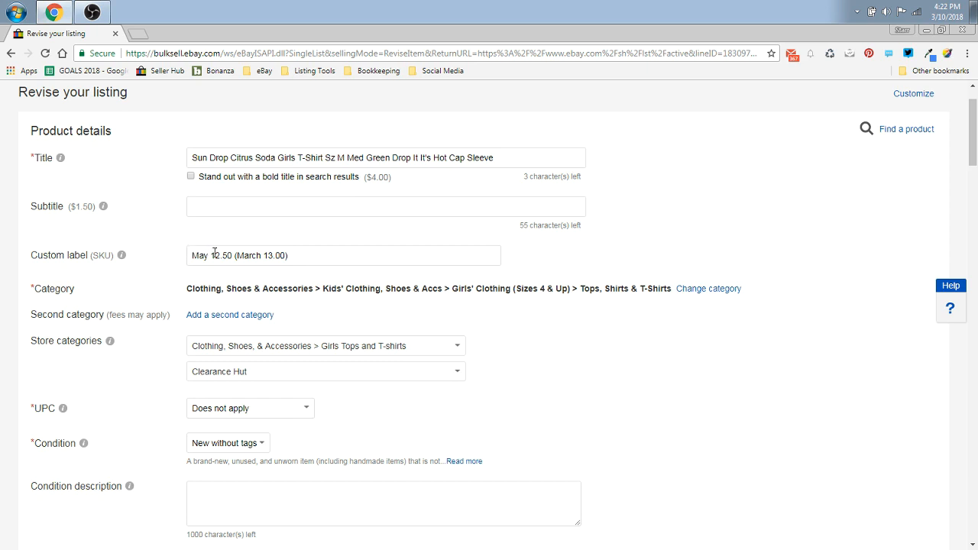
{"action": "mouse_move", "coordinate": [278, 277]}
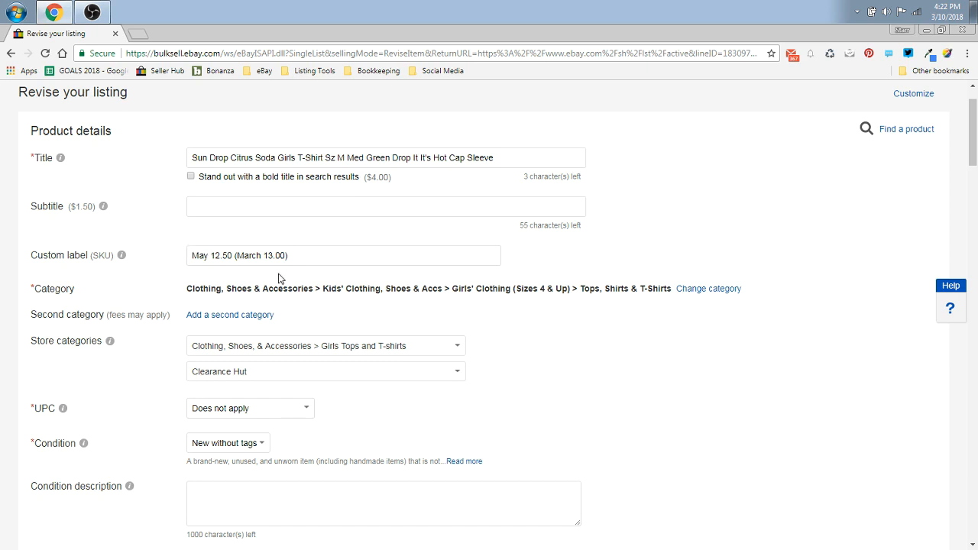
{"action": "scroll", "scroll_direction": "down", "scroll_amount": 3}
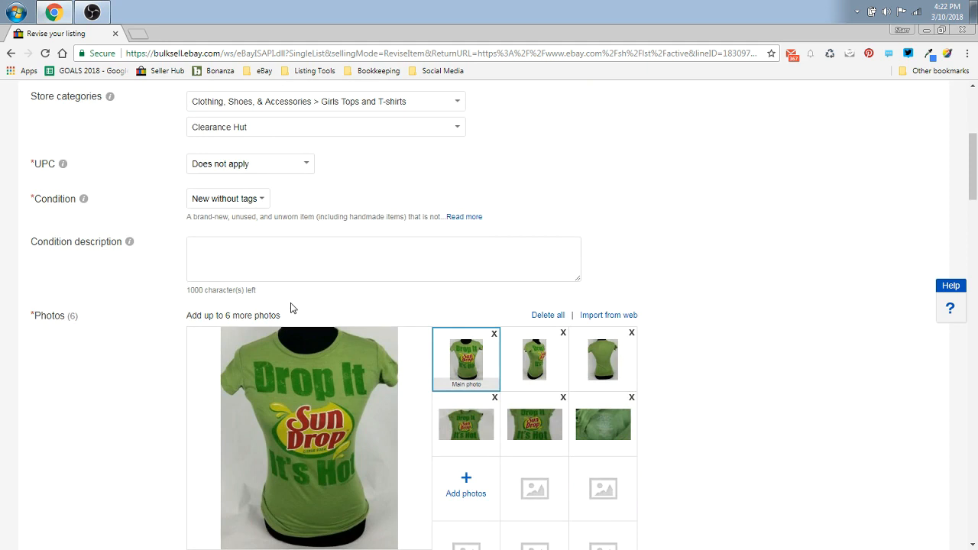
{"action": "mouse_move", "coordinate": [374, 379]}
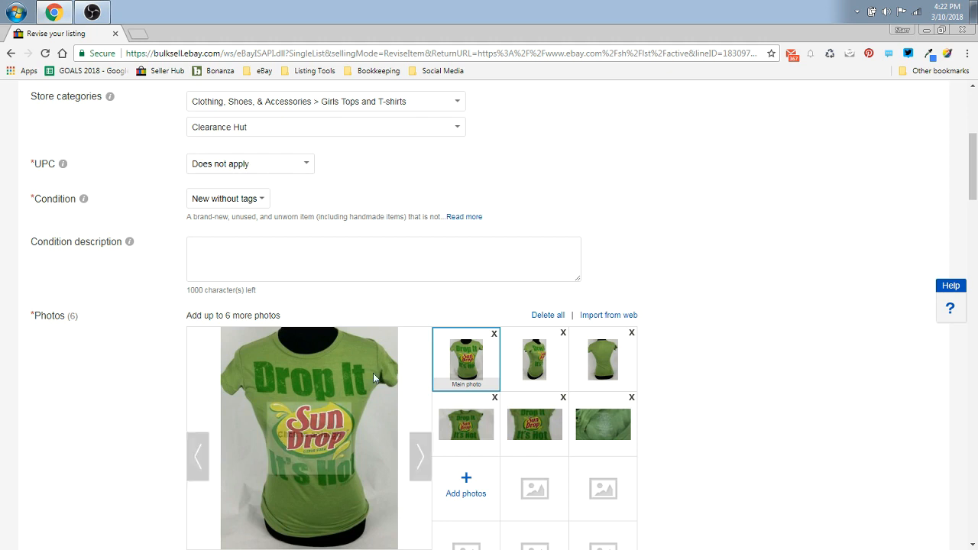
{"action": "mouse_move", "coordinate": [458, 359]}
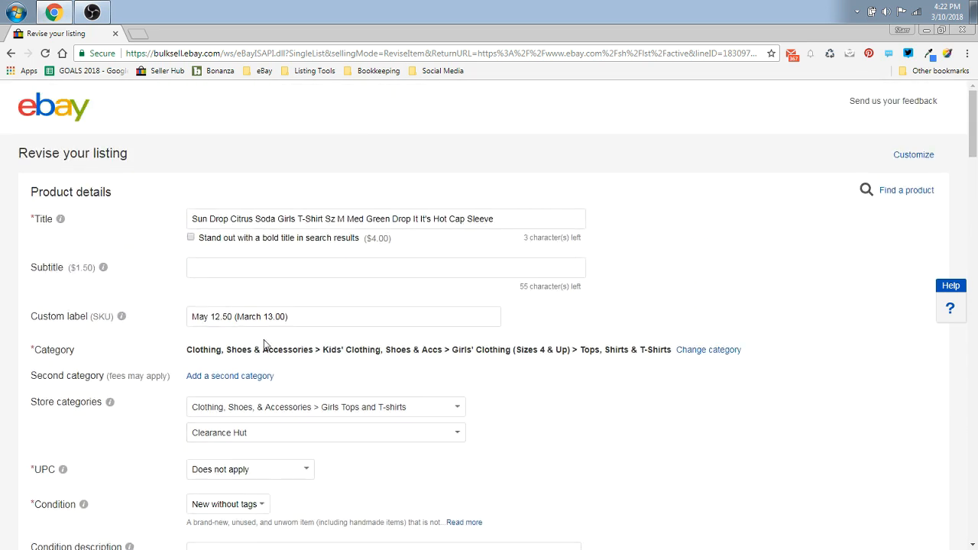
{"action": "left_click", "coordinate": [217, 315]}
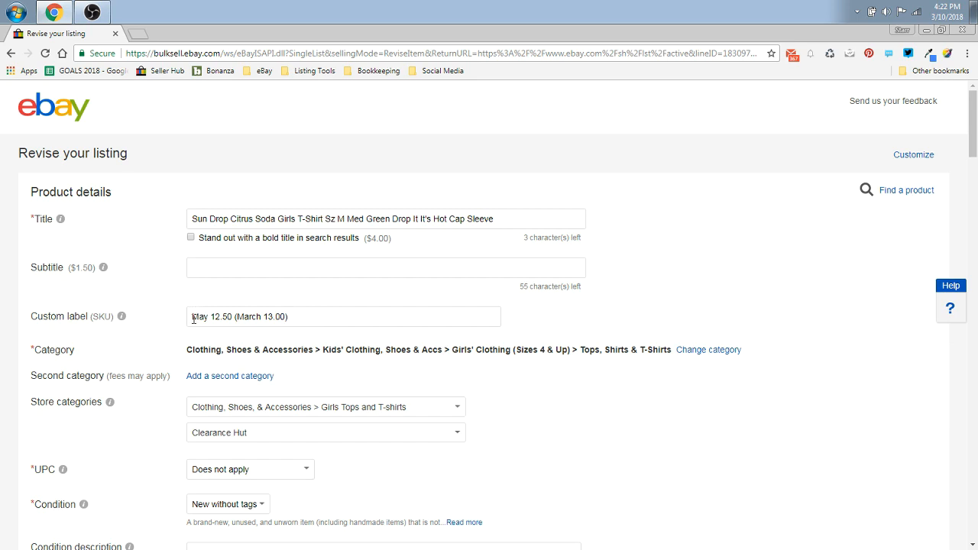
{"action": "scroll", "scroll_direction": "down", "scroll_amount": 3}
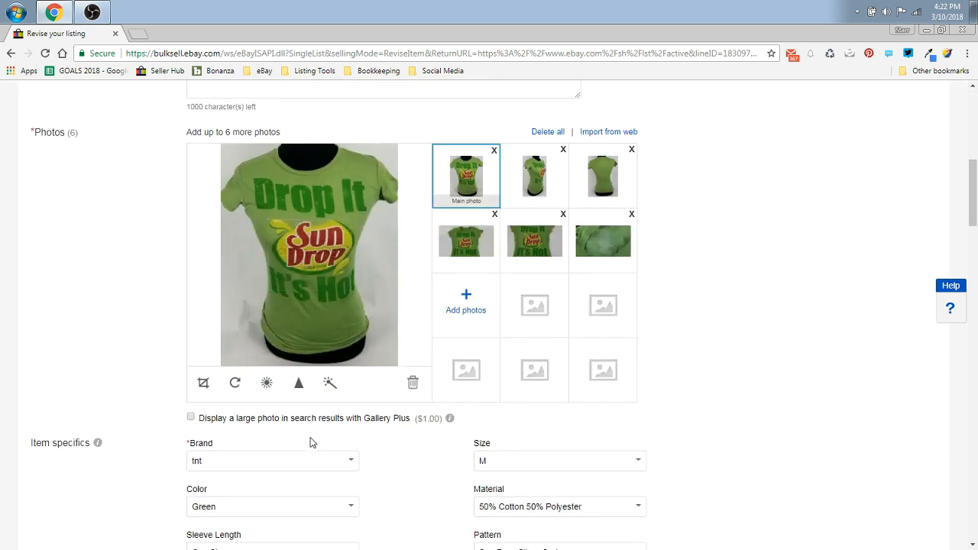
{"action": "scroll", "scroll_direction": "up", "scroll_amount": 3}
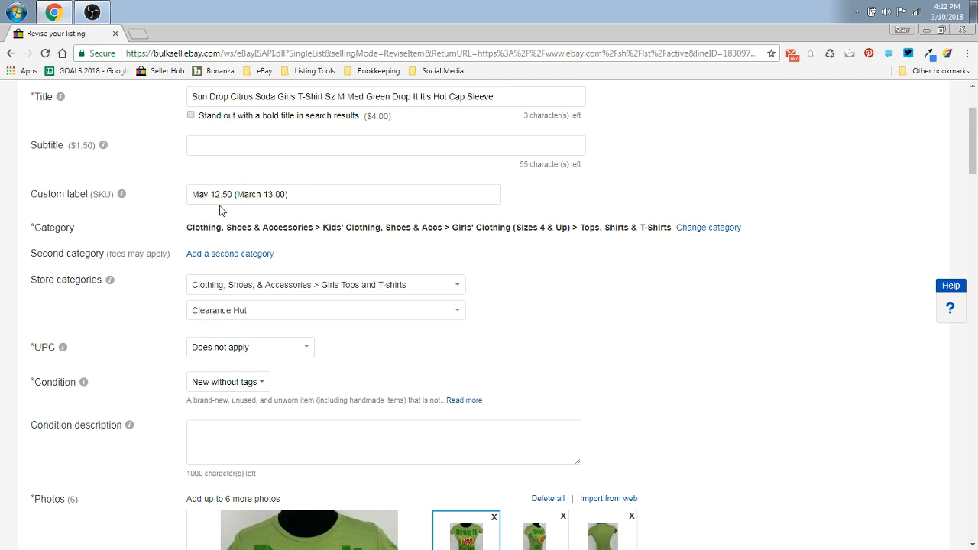
{"action": "mouse_move", "coordinate": [254, 194]}
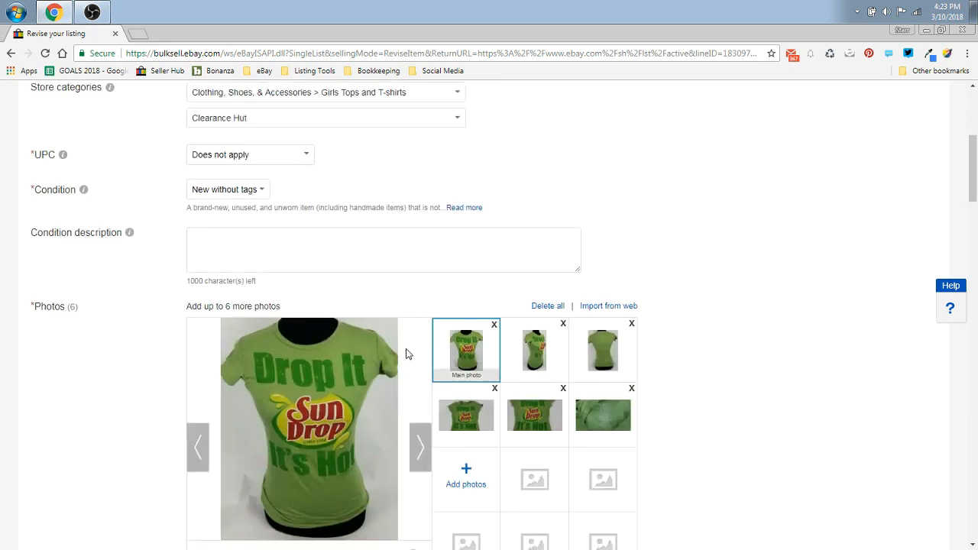
{"action": "scroll", "scroll_direction": "up", "scroll_amount": 3}
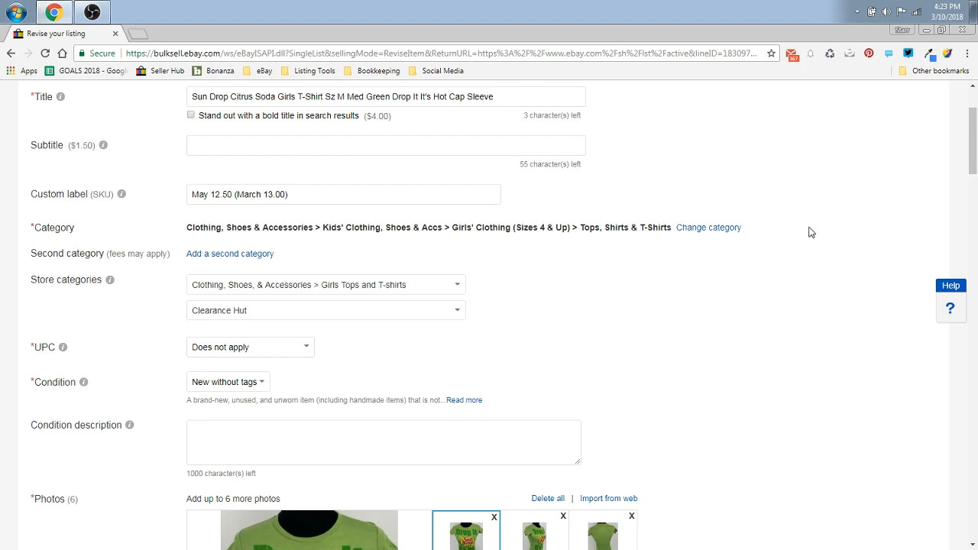
{"action": "mouse_move", "coordinate": [300, 205]}
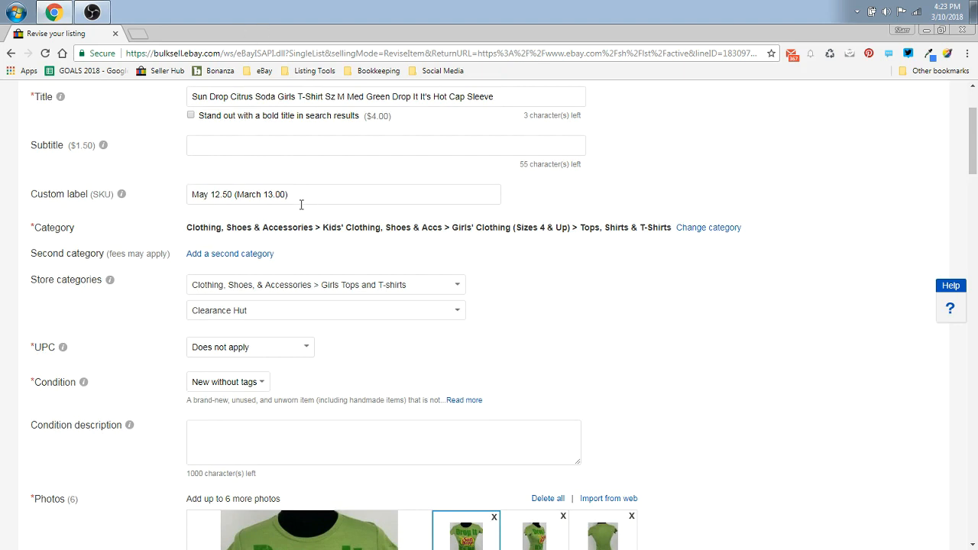
{"action": "mouse_move", "coordinate": [374, 89]}
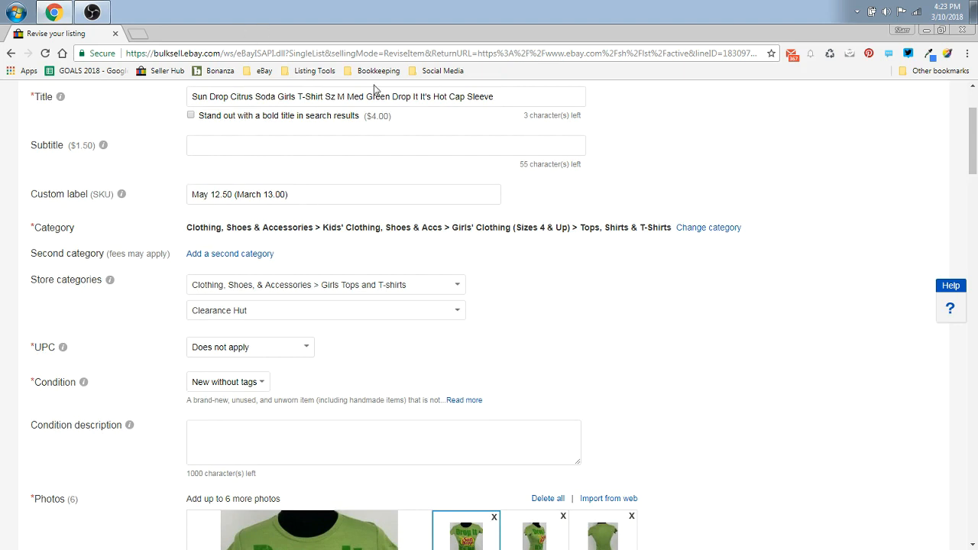